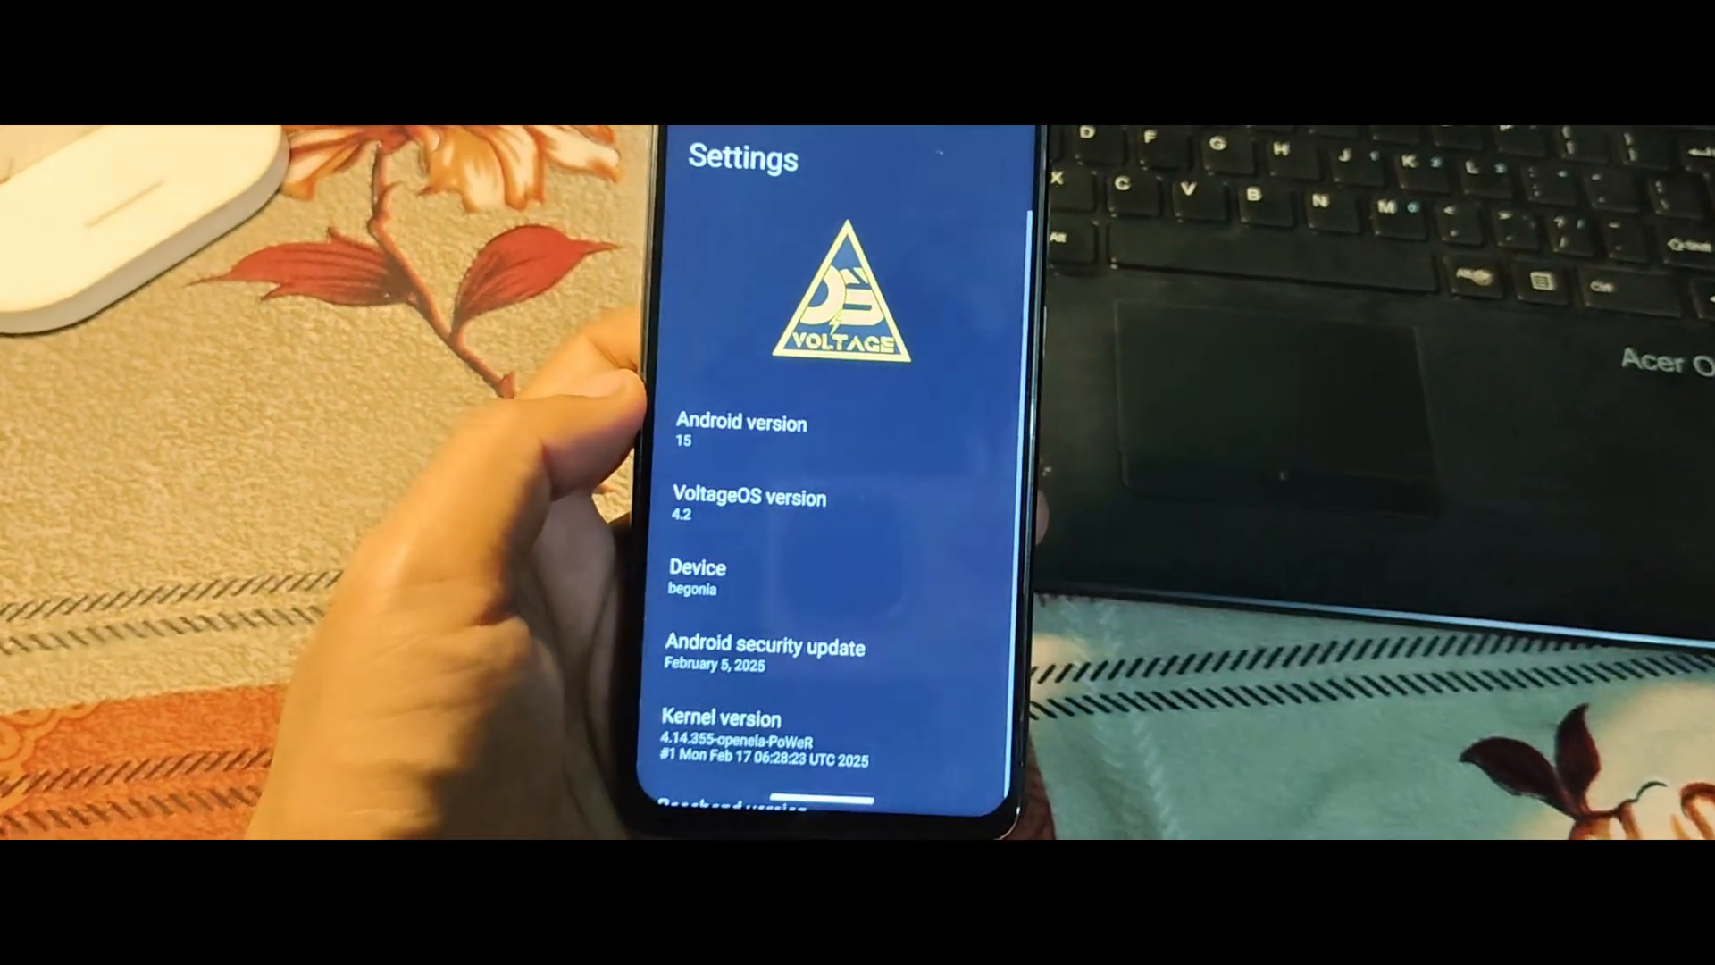
# Step: Scroll past the Android 15, VoltageOS 4.2 version details in About phone
pyautogui.scroll(-3)
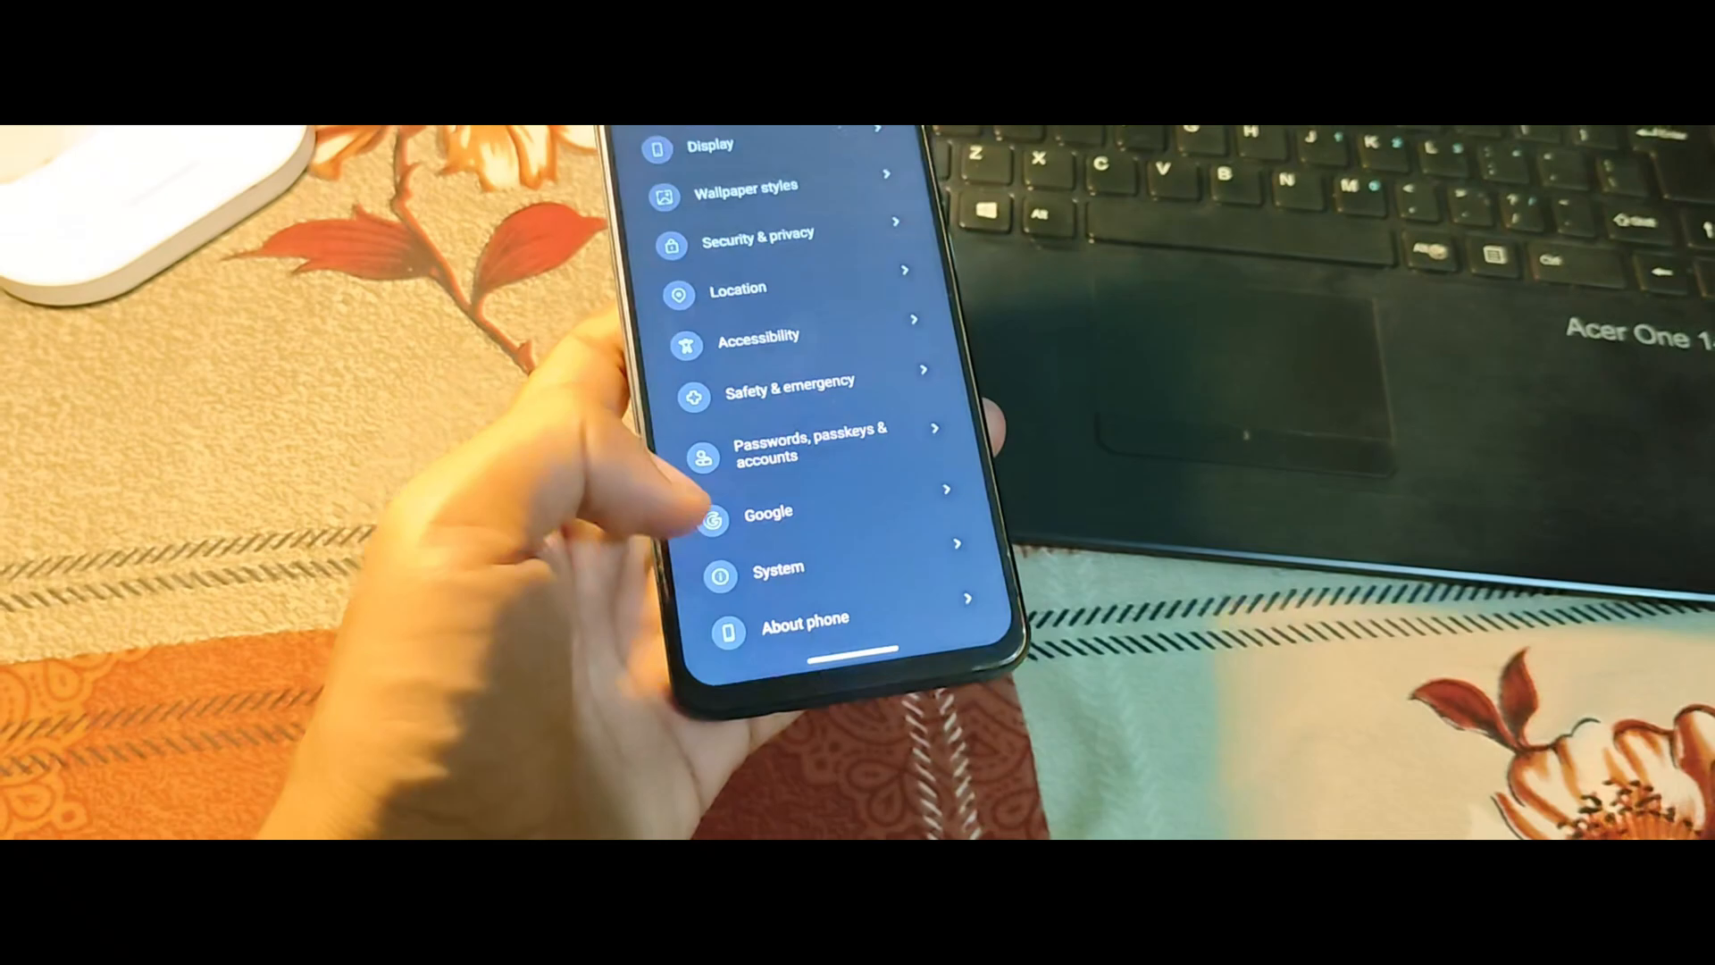
# Step: Launch the Camera in Photo mode and take a test photo
pyautogui.click(804, 617)
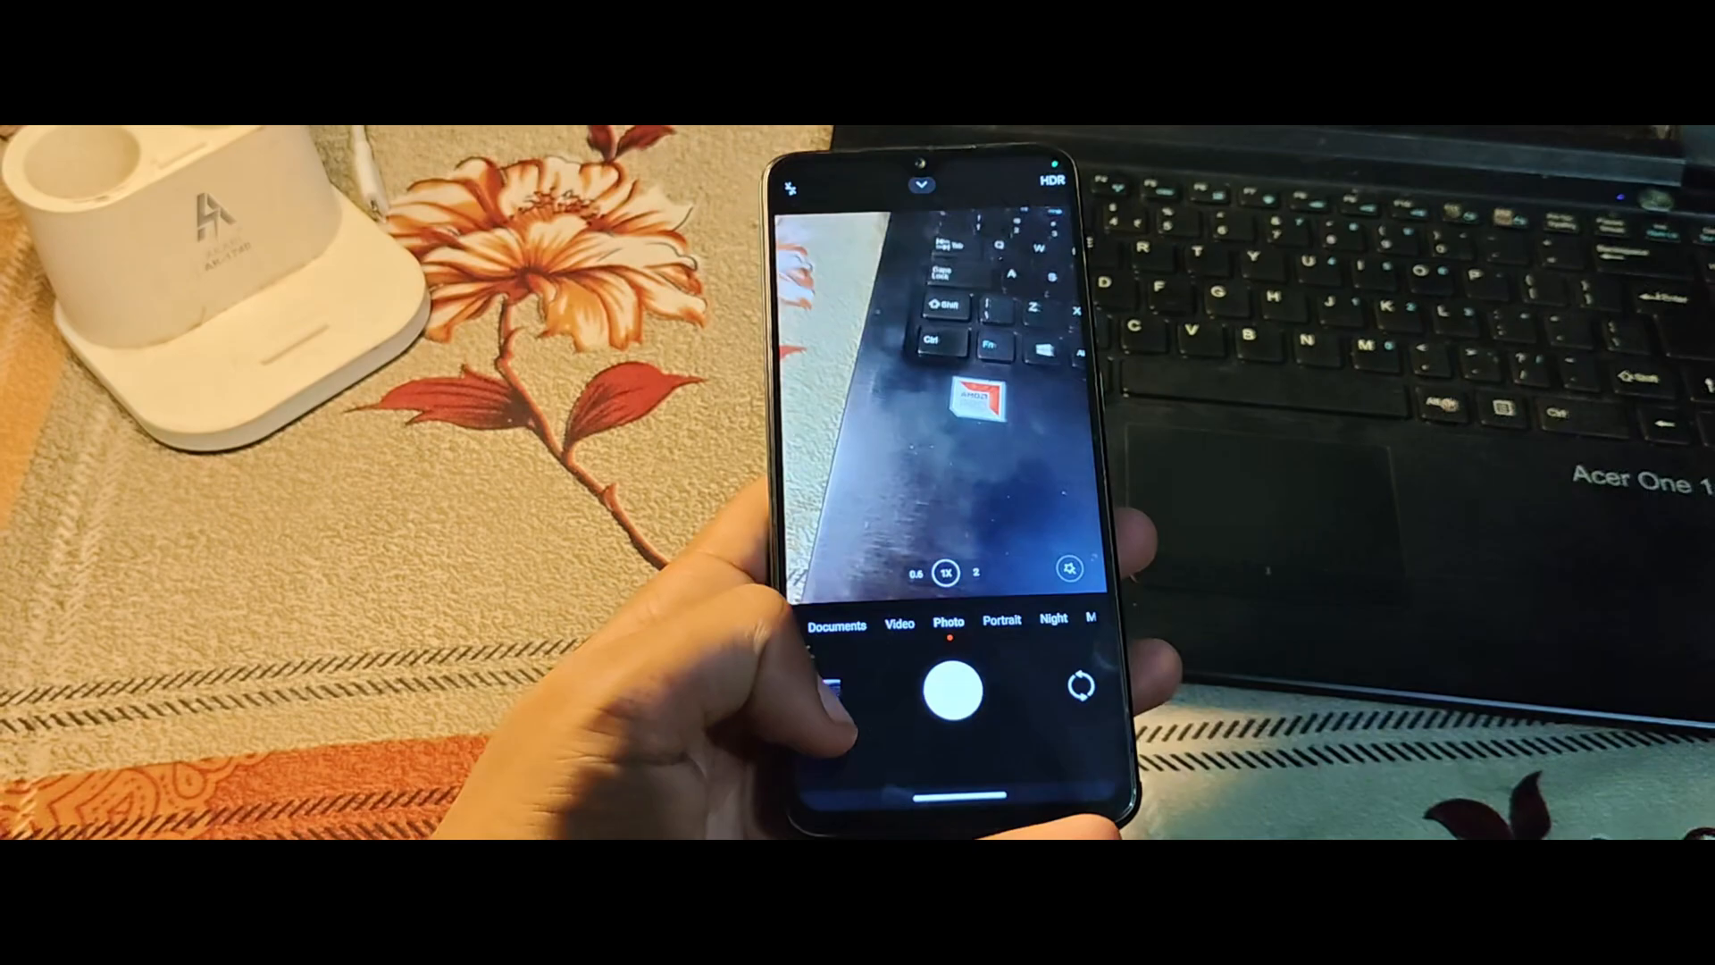
pyautogui.click(949, 690)
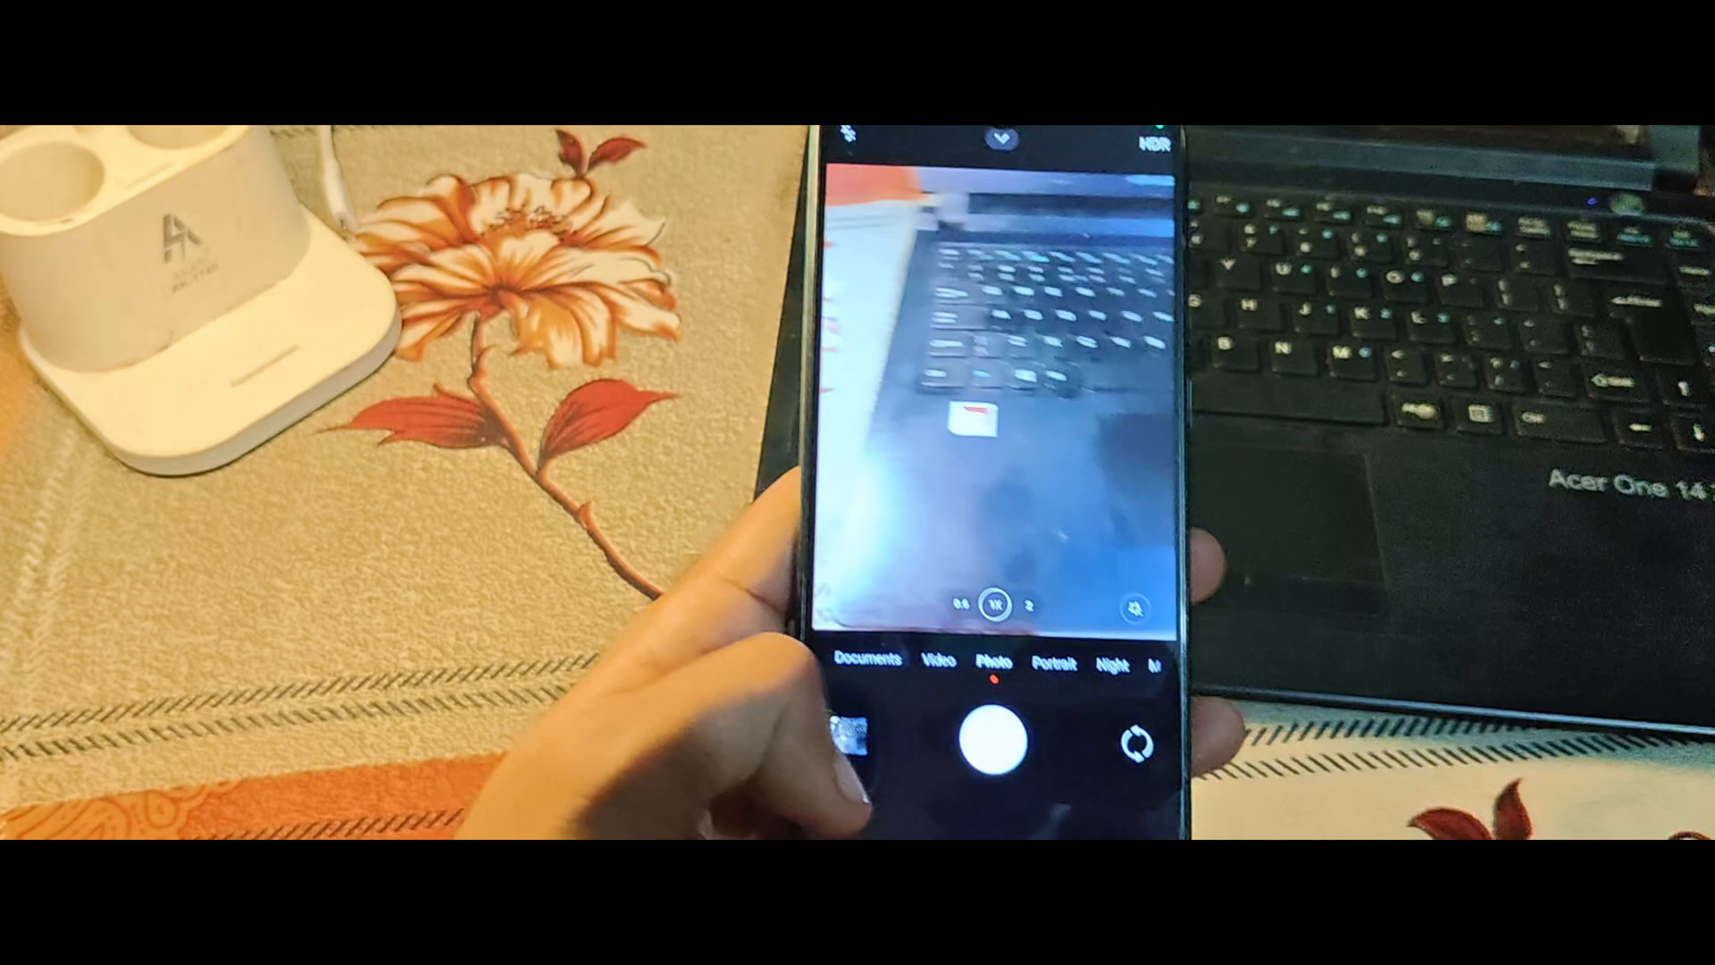
pyautogui.click(989, 744)
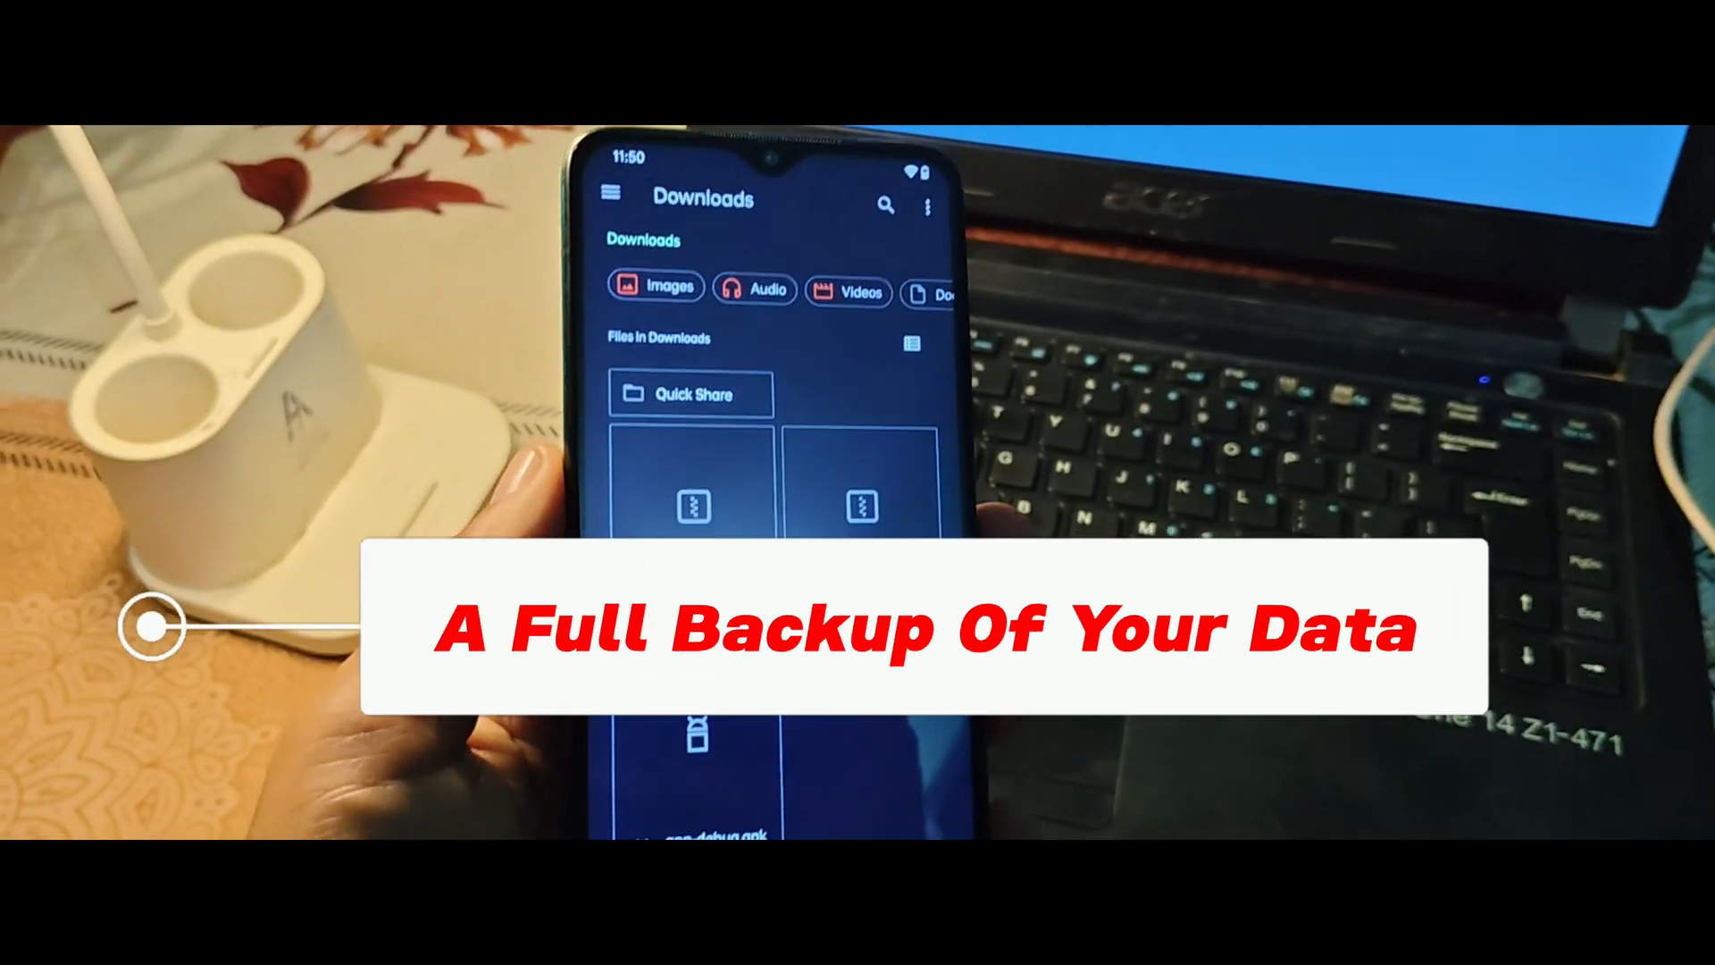
# Step: Scroll through the downloaded files in the Downloads folder
pyautogui.scroll(-3)
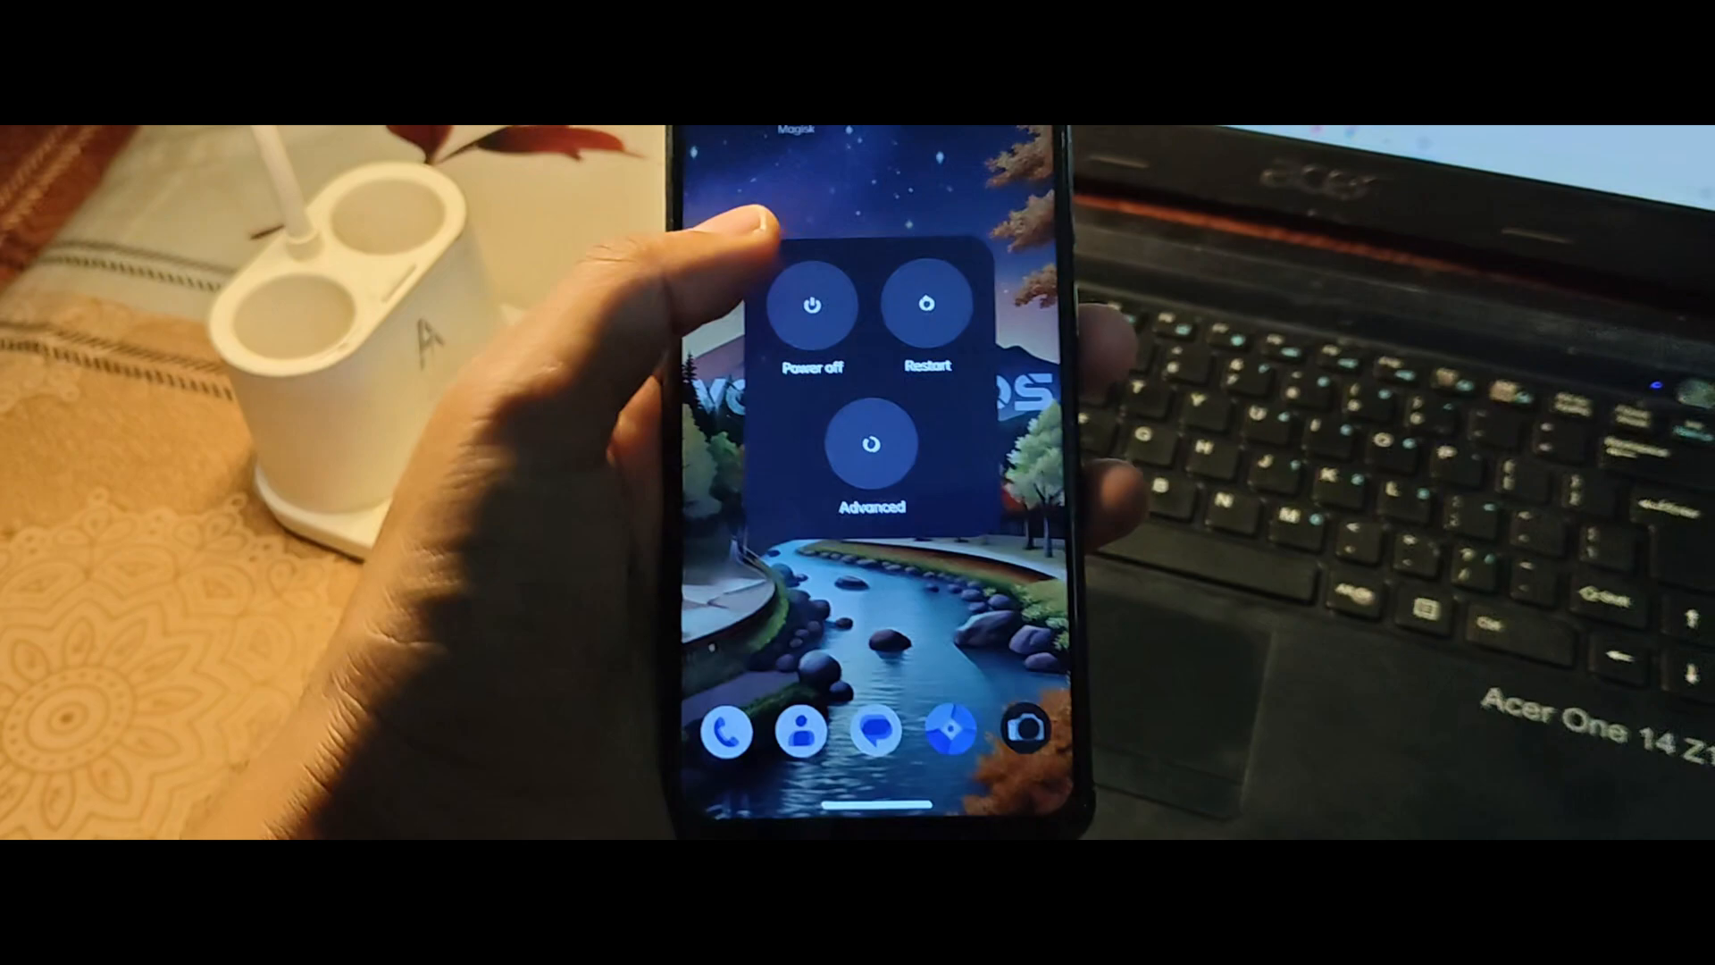
# Step: From the power menu's Advanced options, reboot into Recovery
pyautogui.click(873, 451)
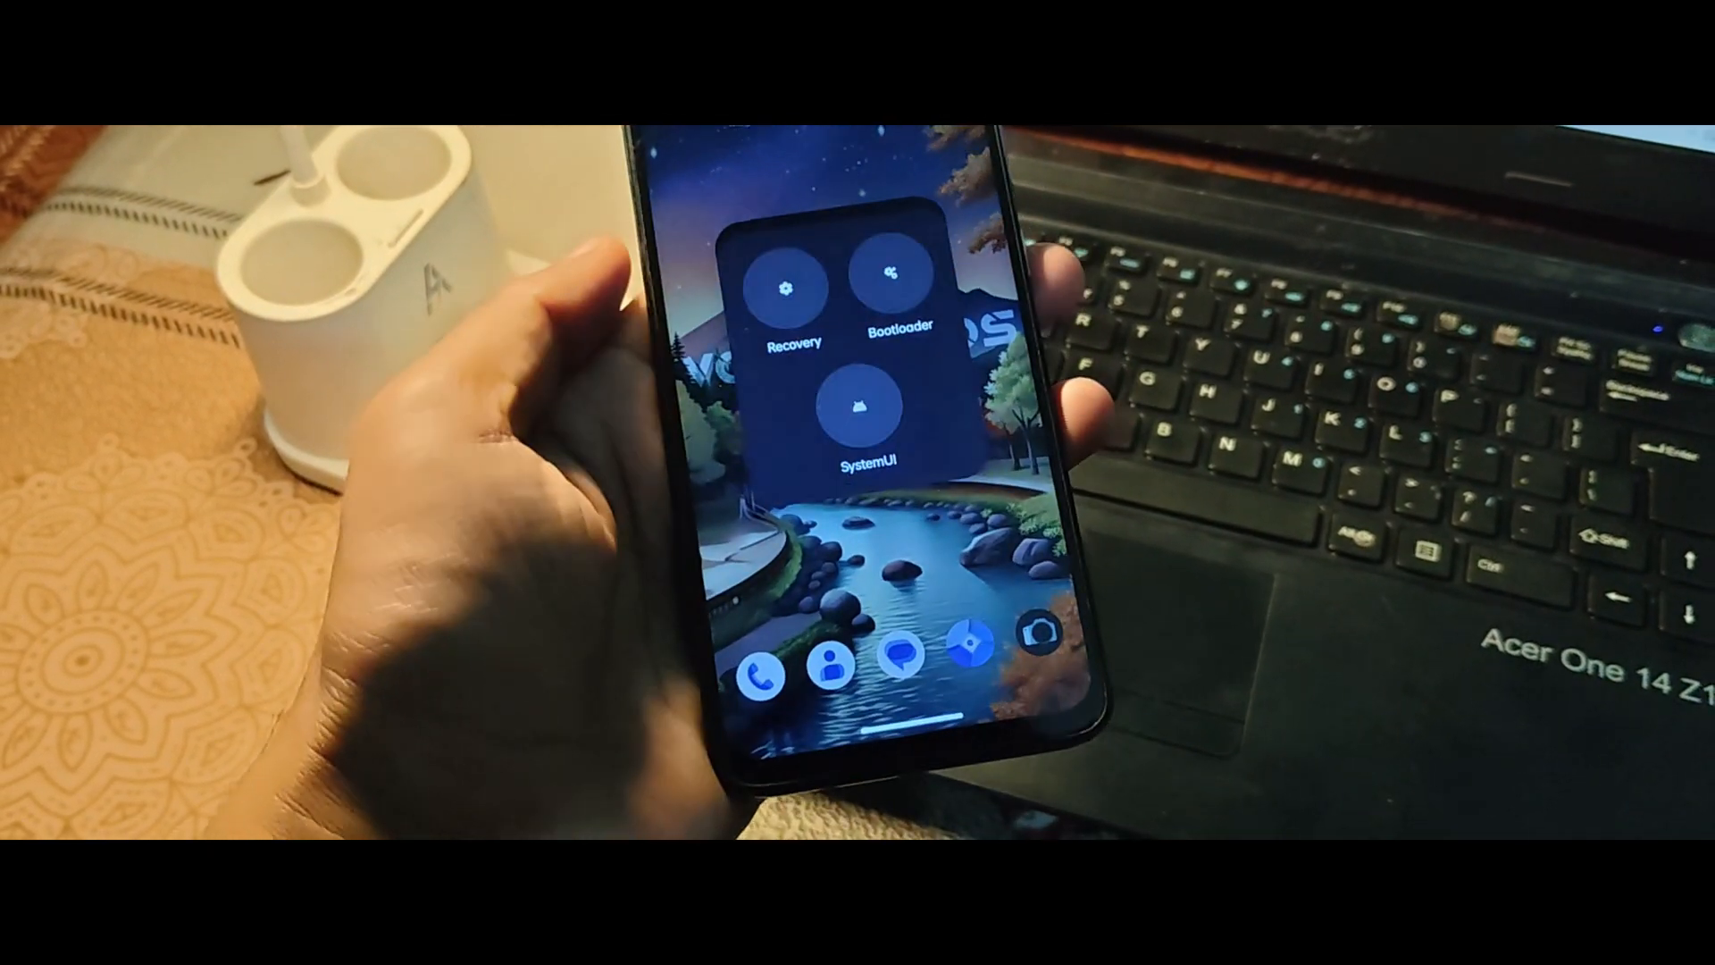
pyautogui.click(788, 288)
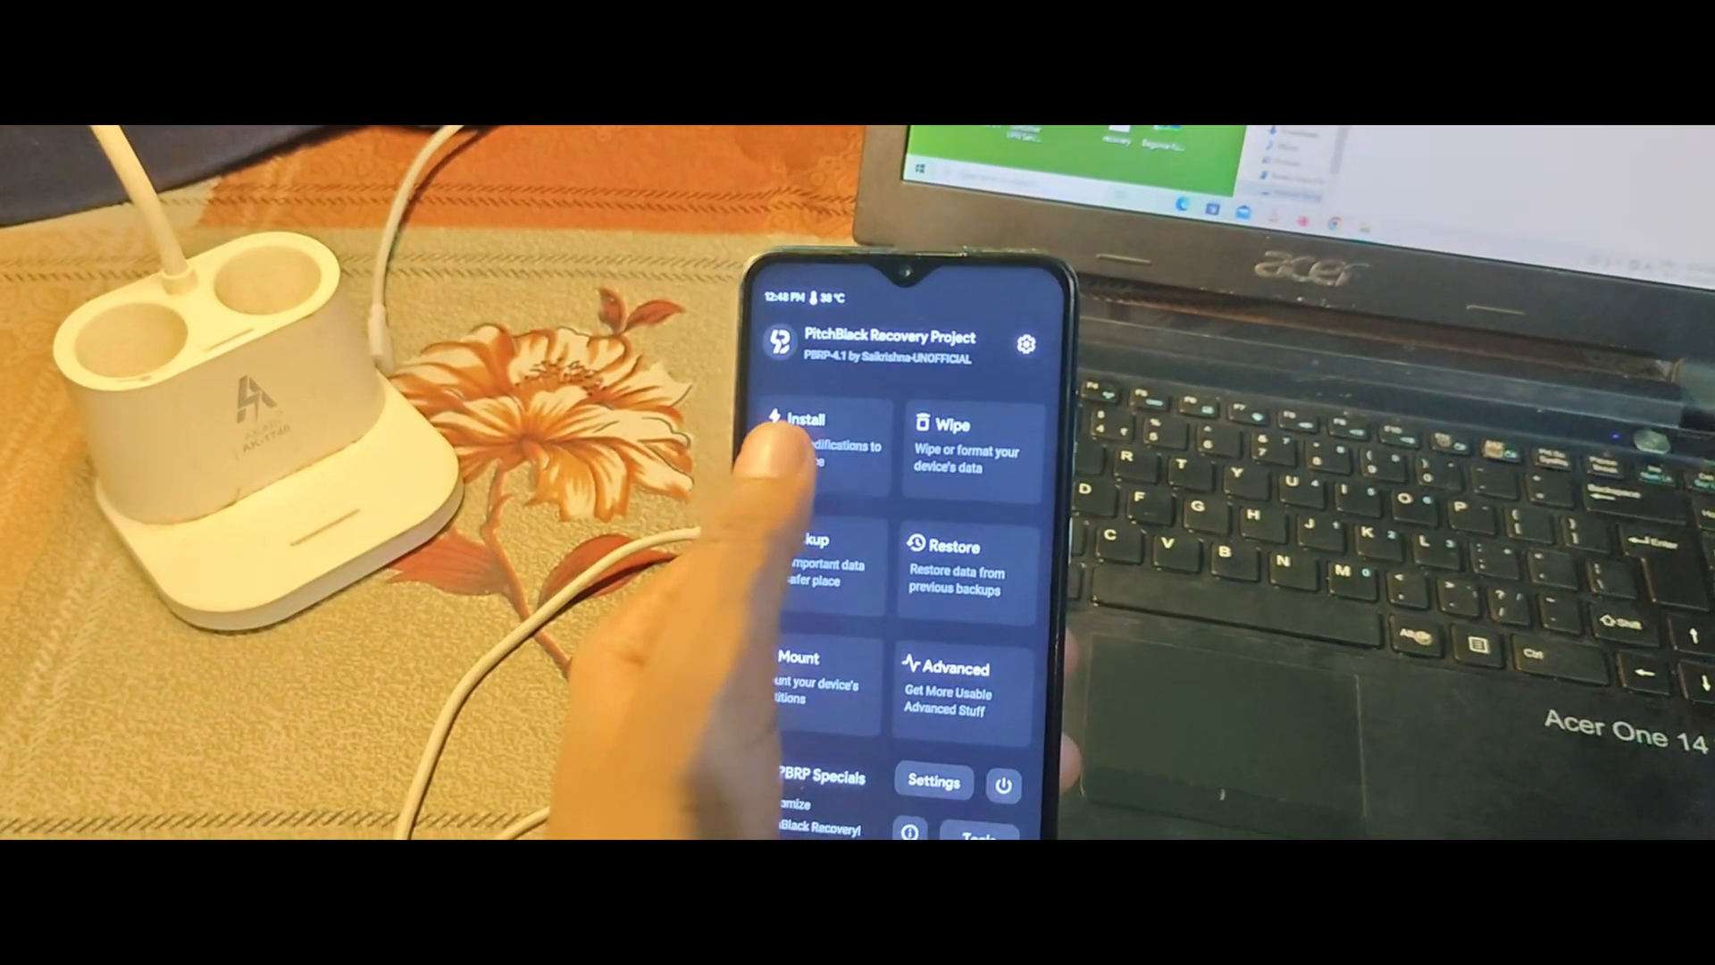
# Step: Flash the queued VoltageOS zip via Install, then select the GApps zip
pyautogui.click(803, 438)
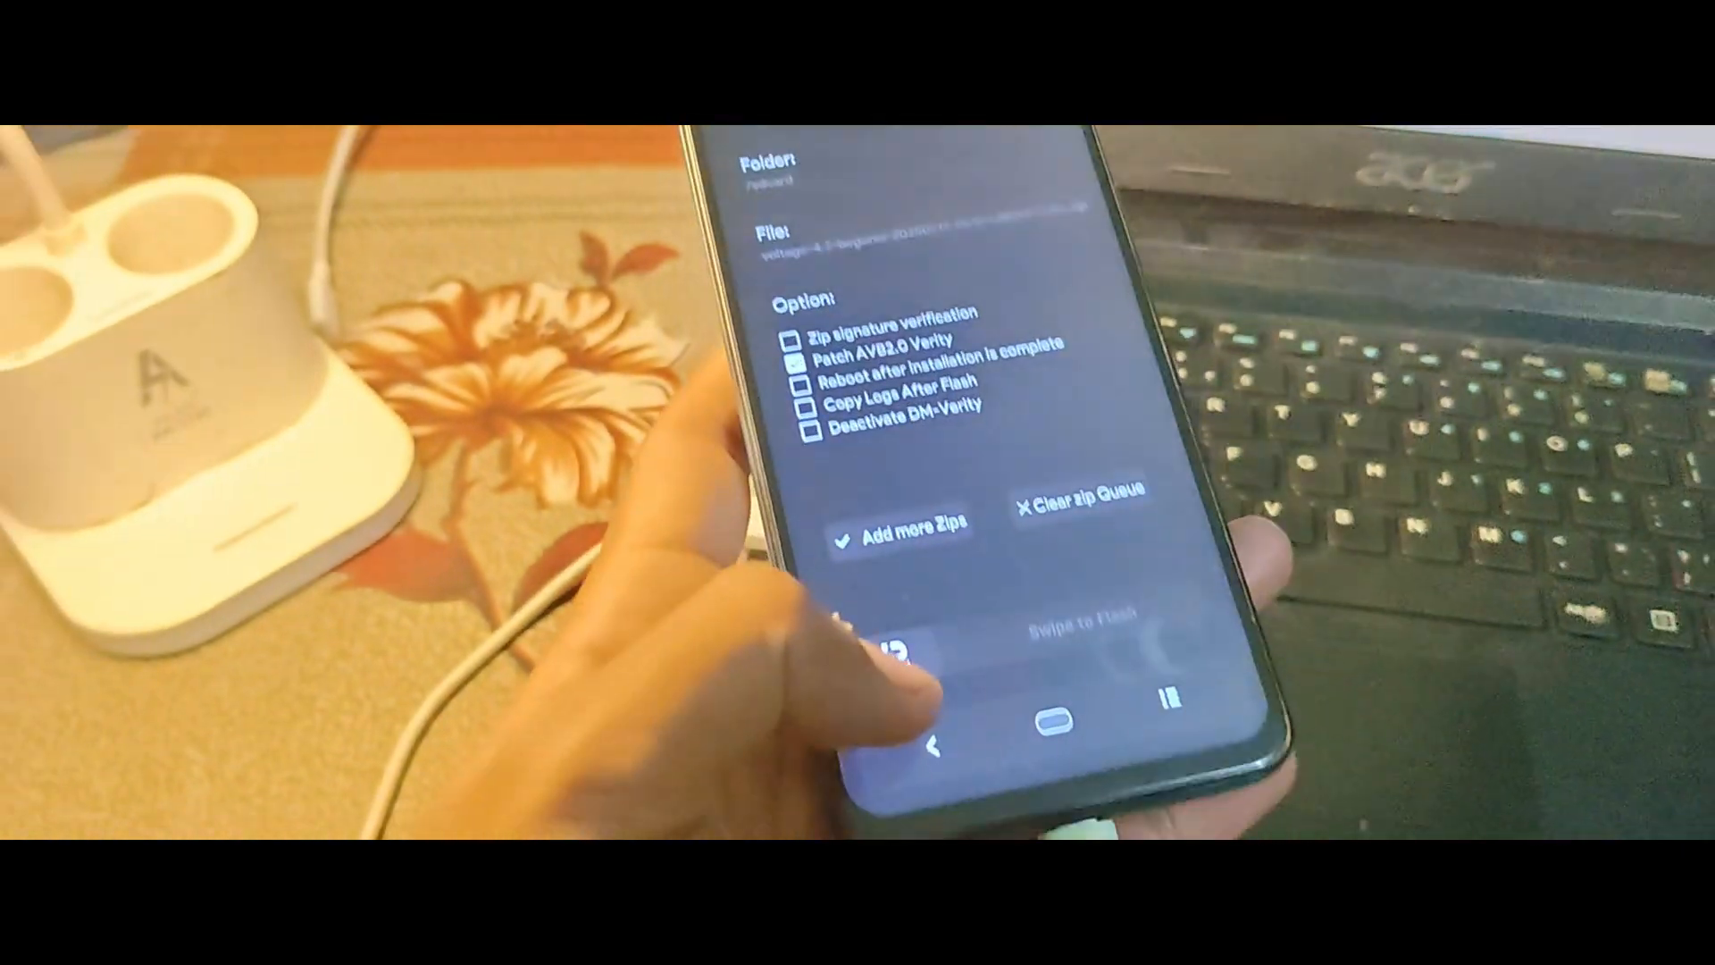
pyautogui.moveTo(907, 639); pyautogui.dragTo(1116, 639)
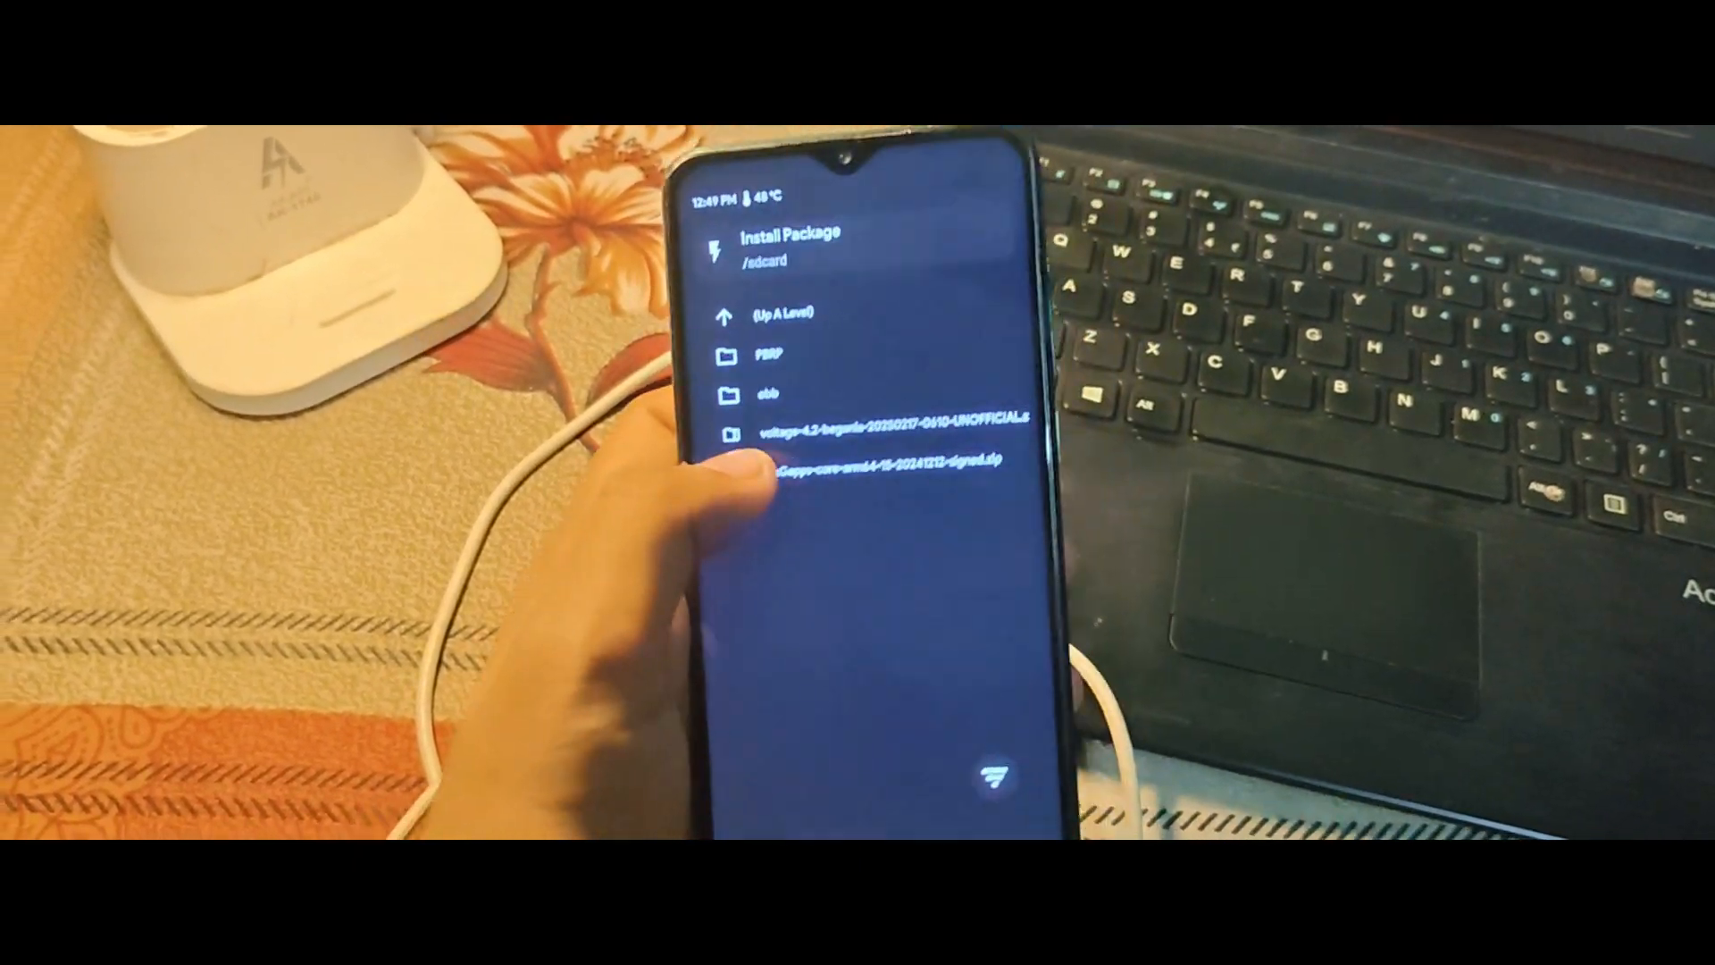
pyautogui.click(886, 460)
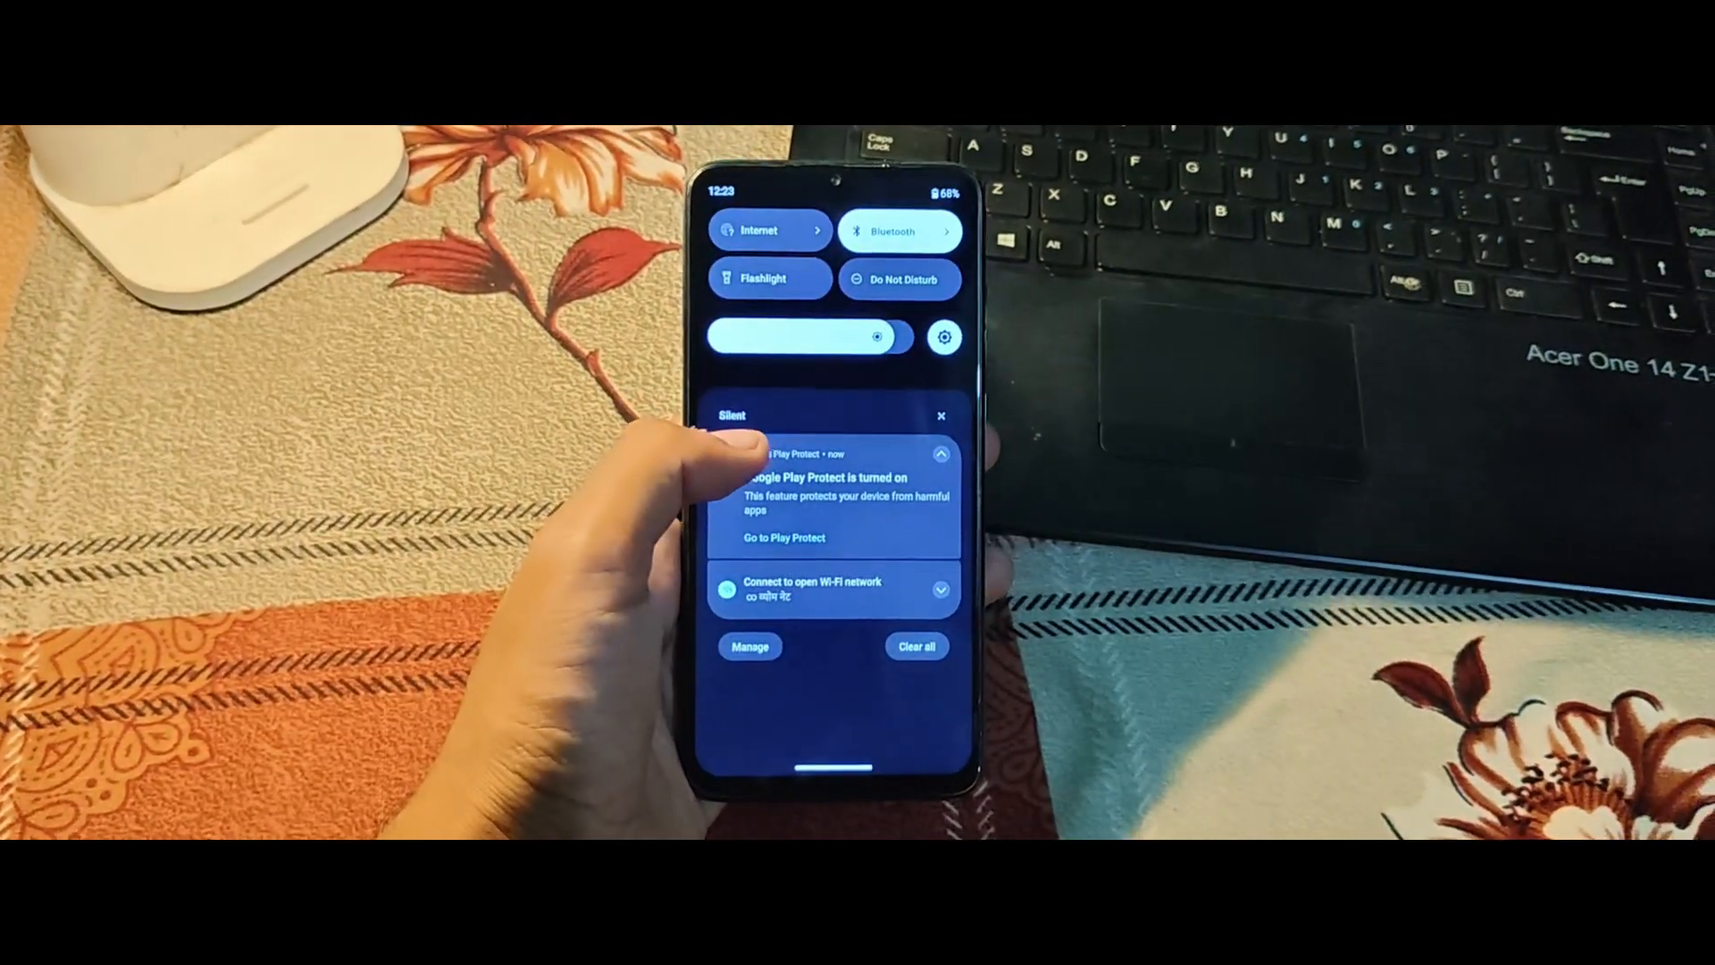
# Step: Open Settings from the app drawer listing Play Store, and scroll the list
pyautogui.click(917, 647)
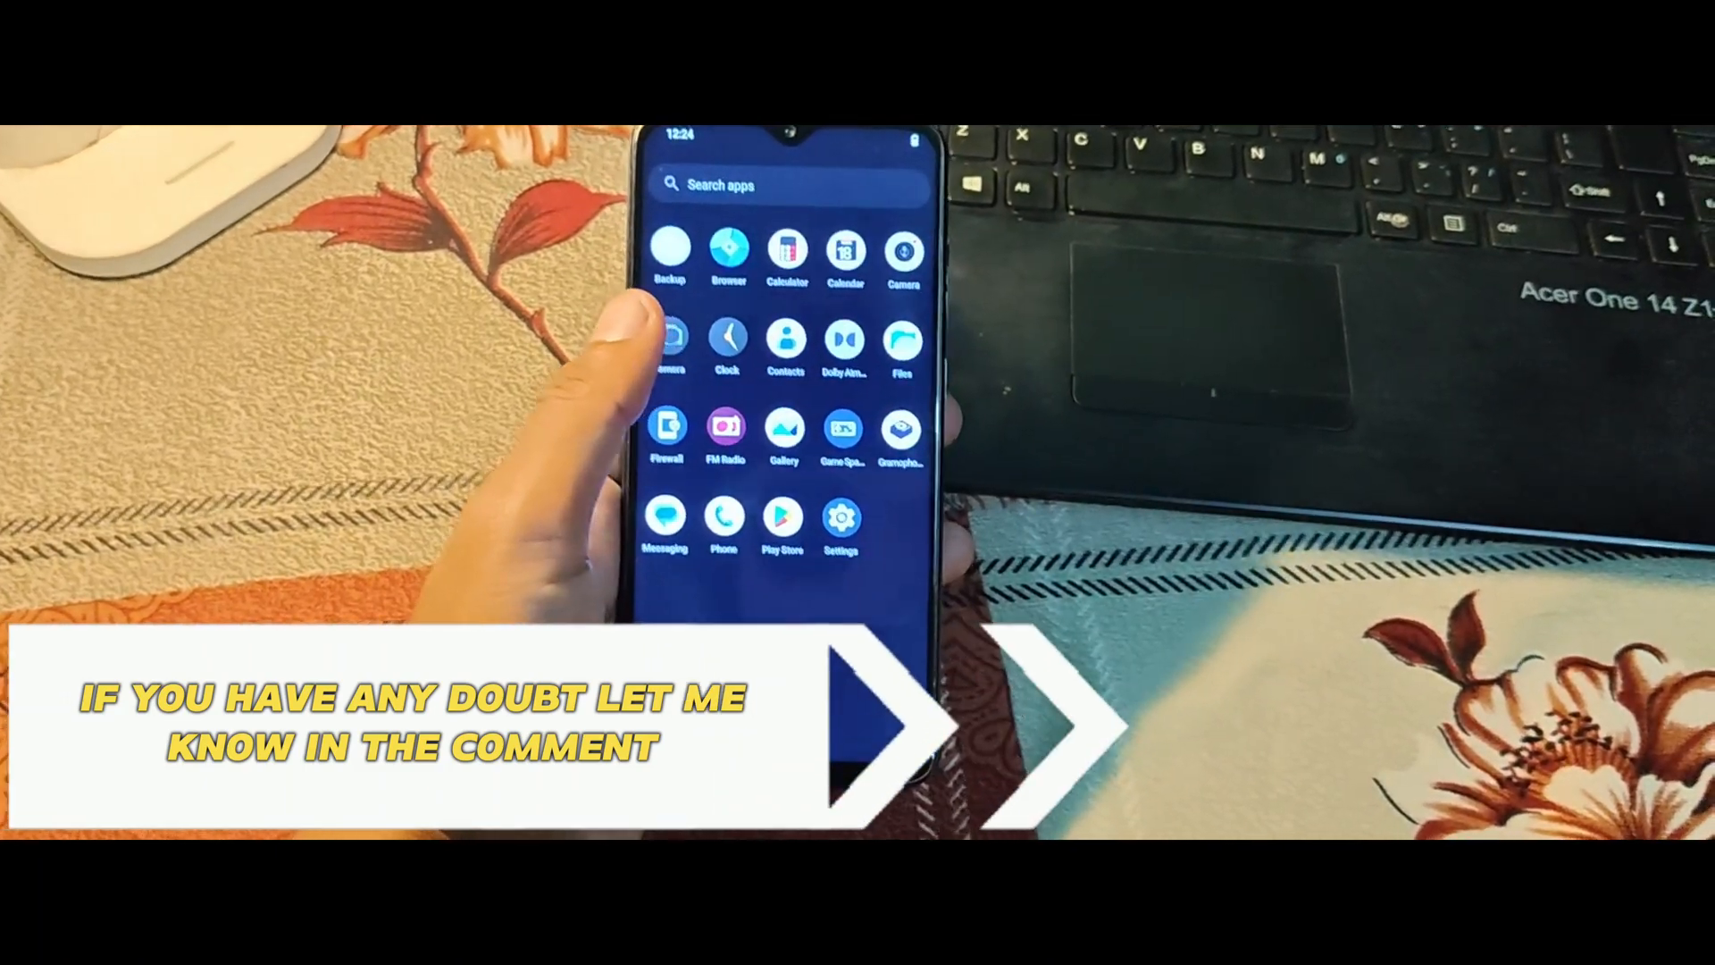
pyautogui.click(841, 516)
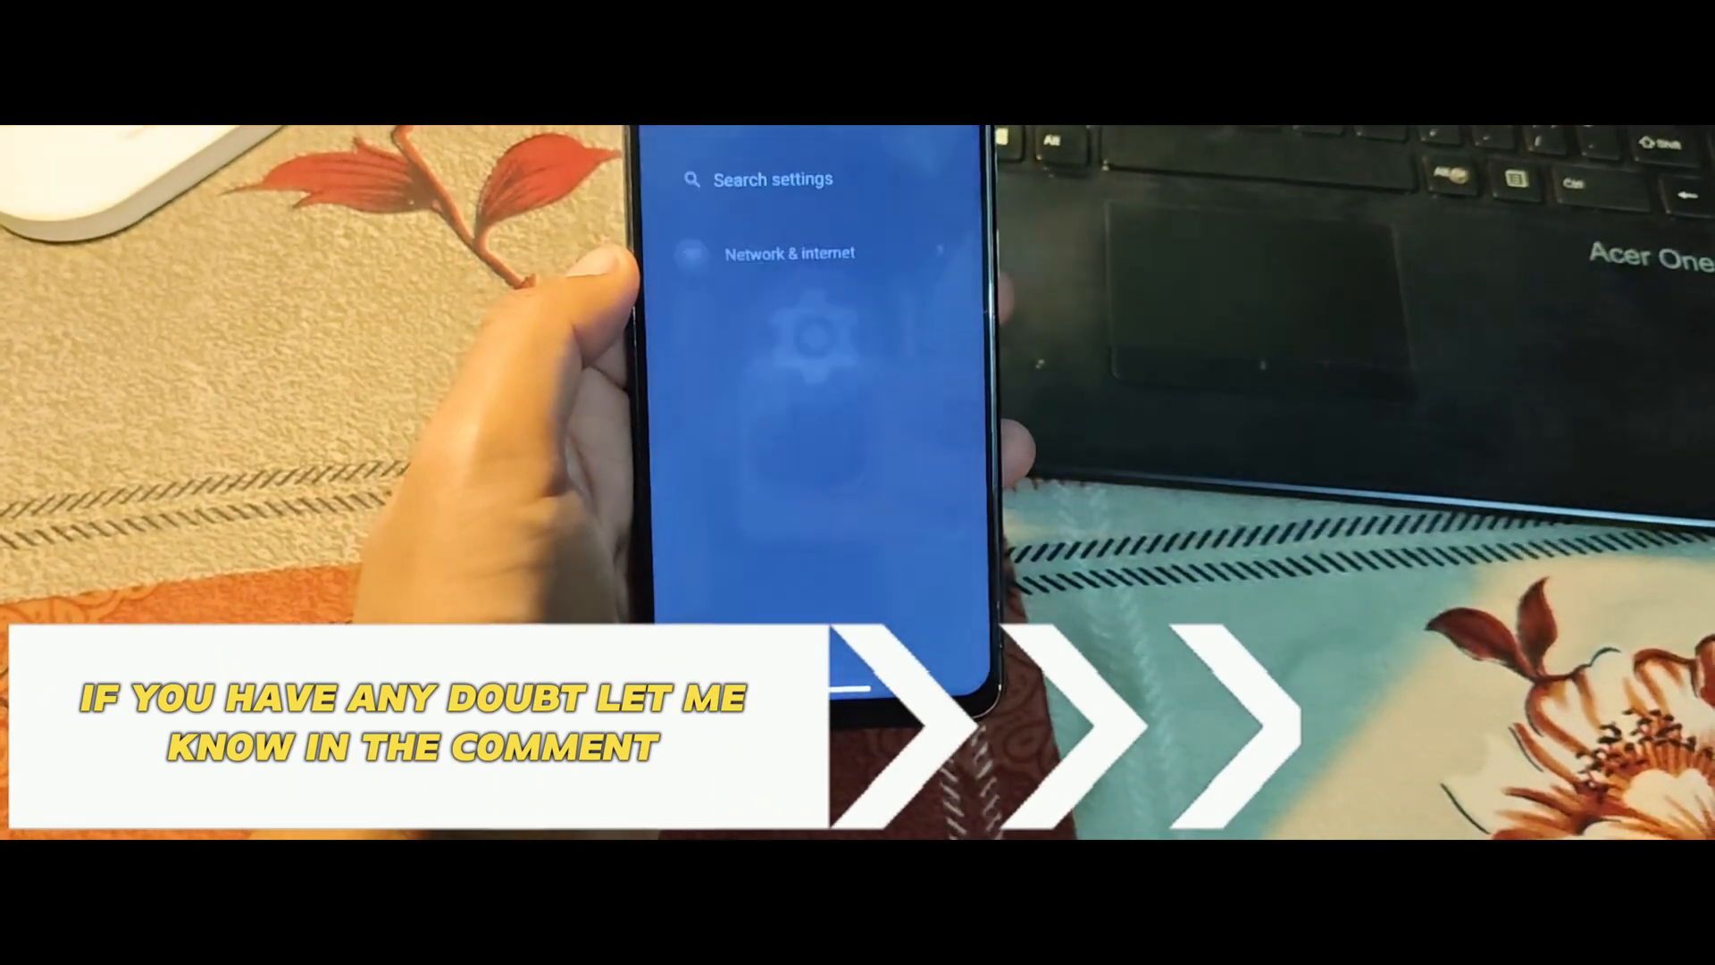
pyautogui.scroll(-3)
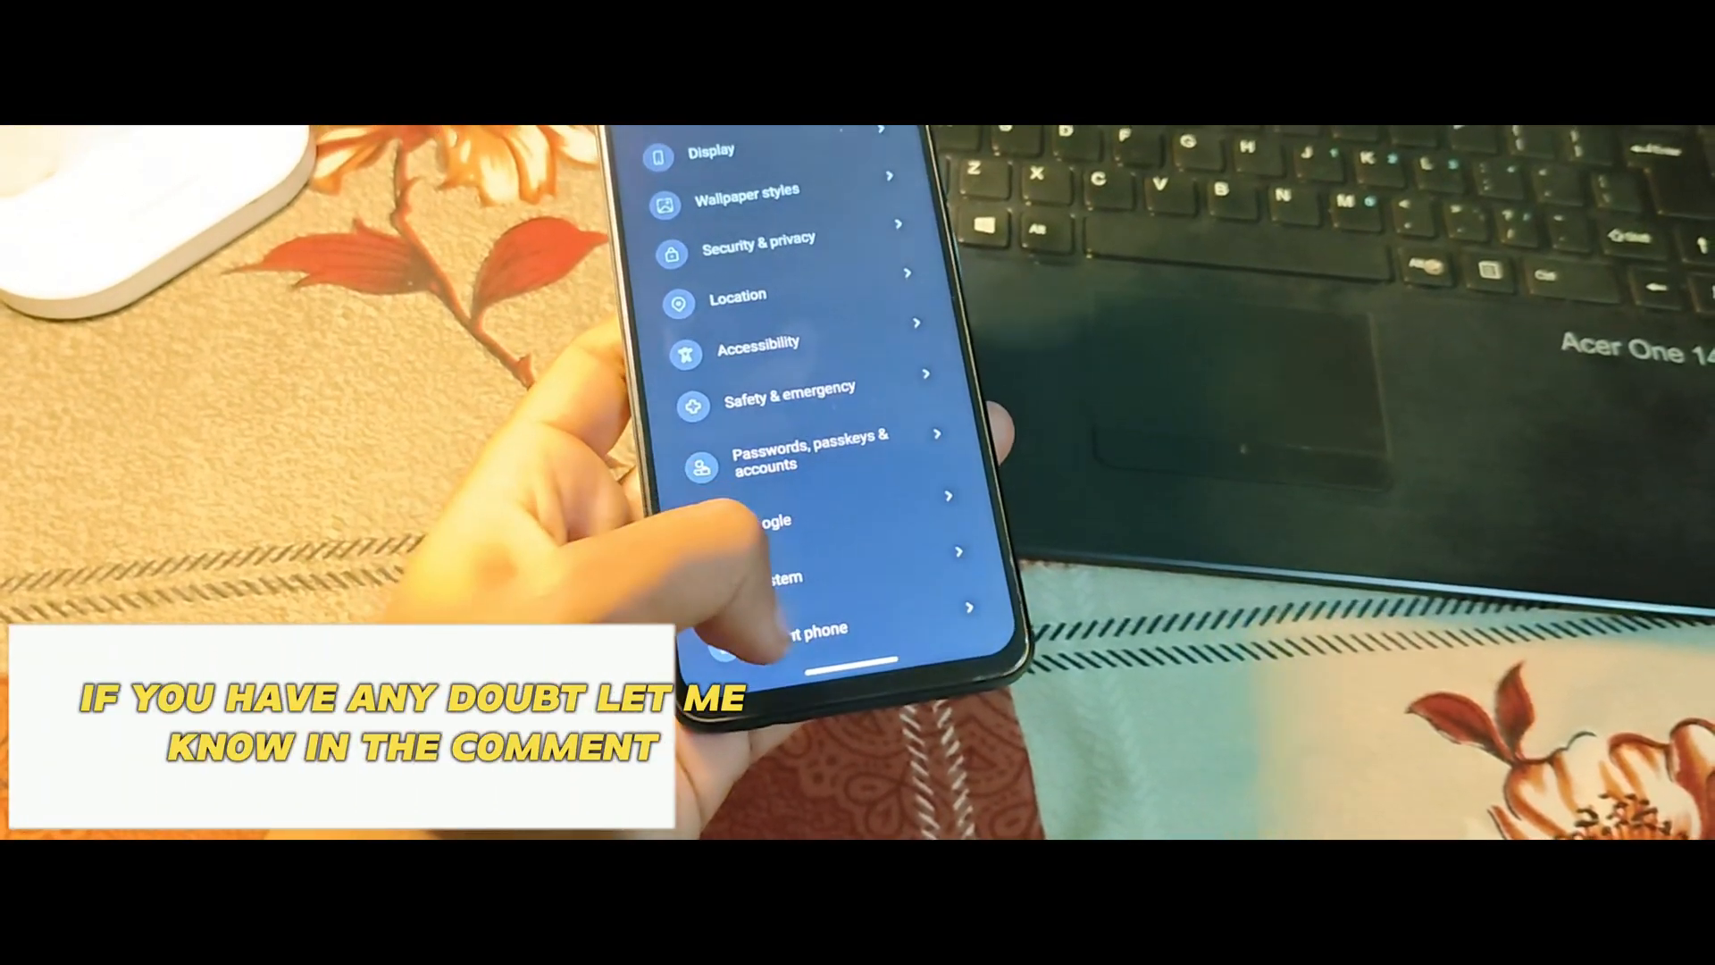